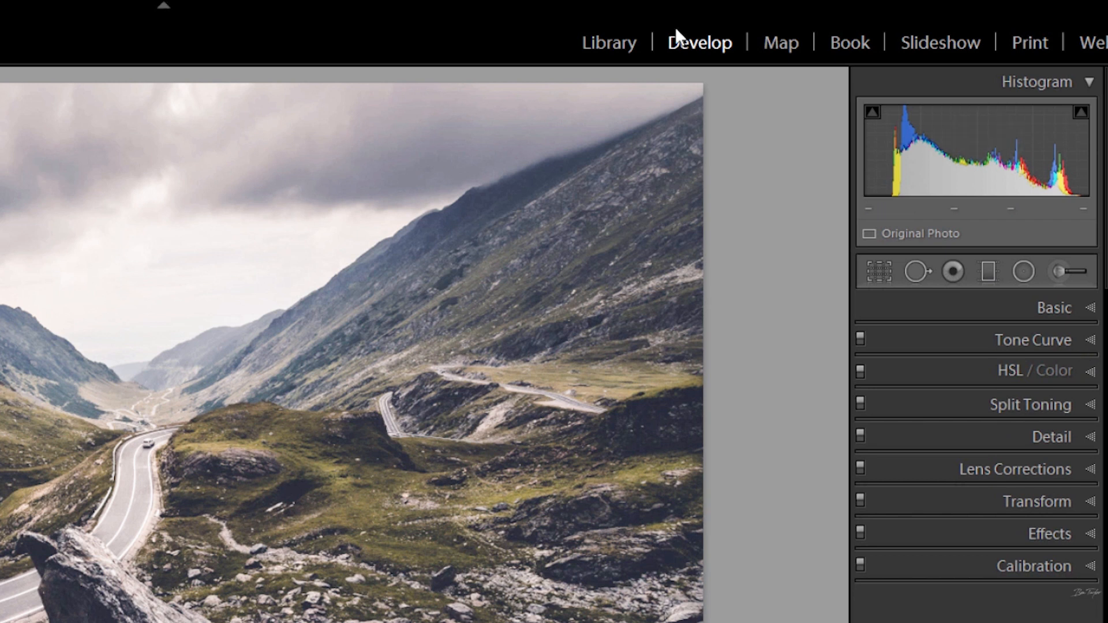
pyautogui.moveTo(902, 200)
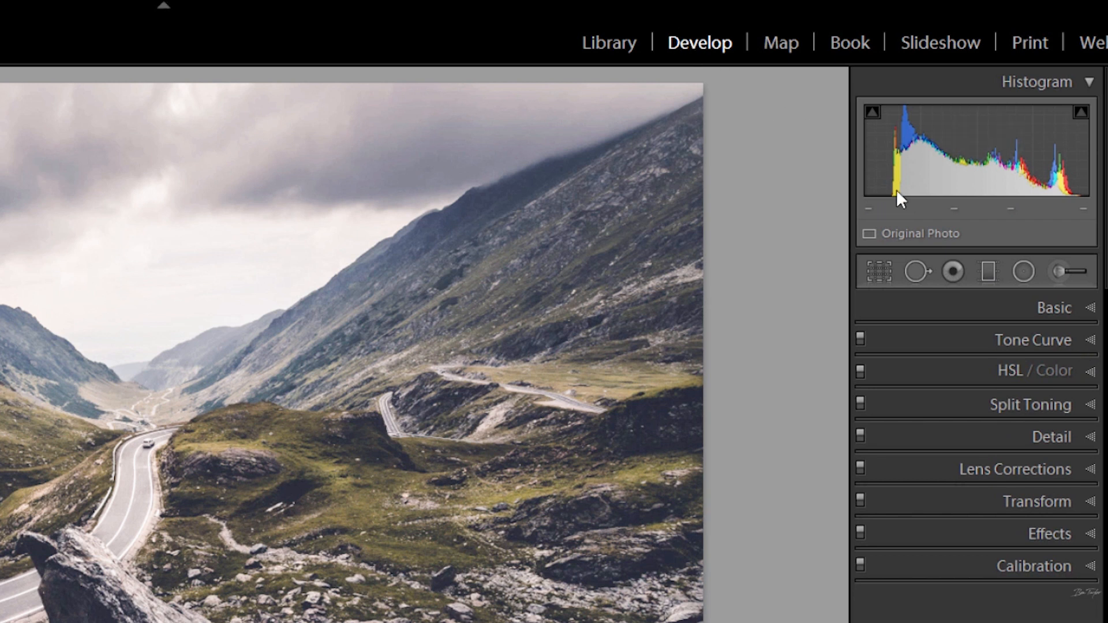
pyautogui.moveTo(1095, 378)
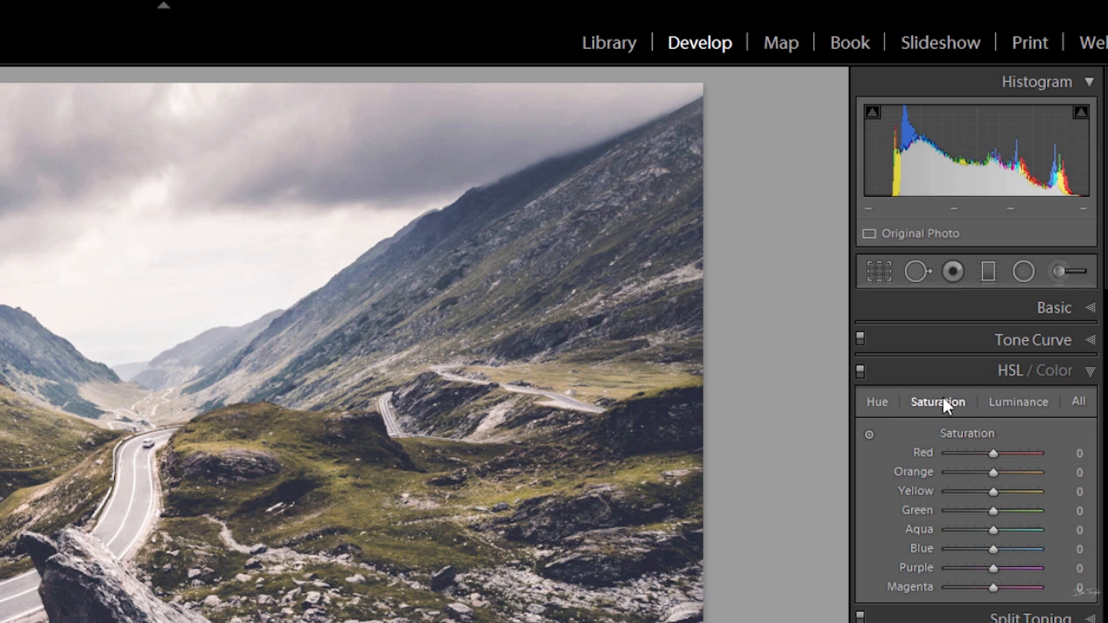
pyautogui.moveTo(946, 394)
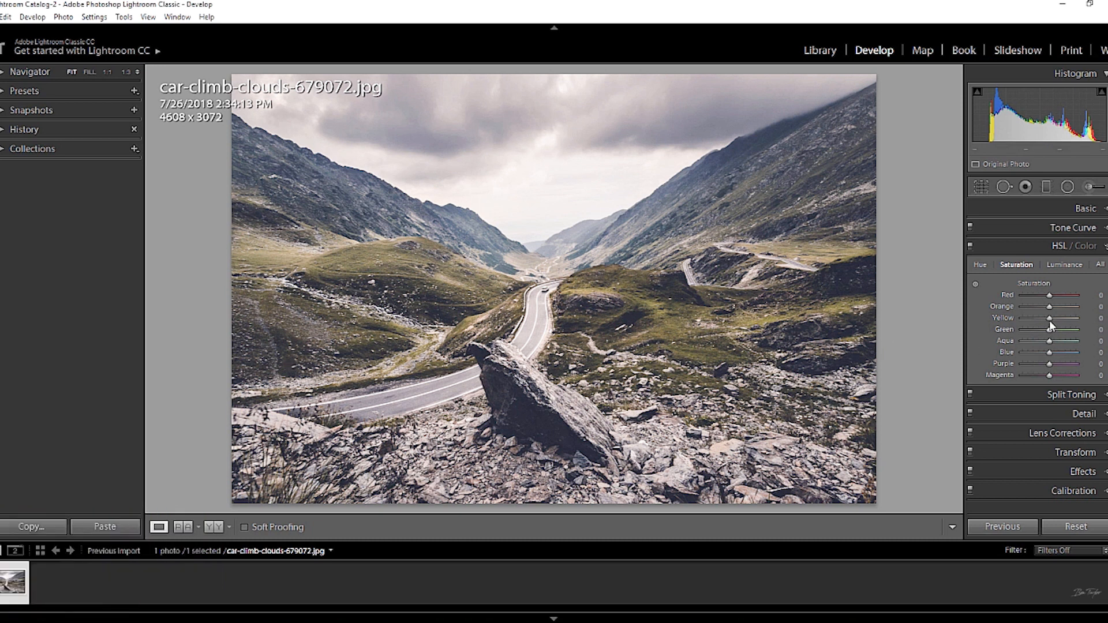
# - Raise HSL Saturation to Yellow +78, Blue +69 and Orange about +38
pyautogui.moveTo(1050, 317); pyautogui.dragTo(1069, 326)
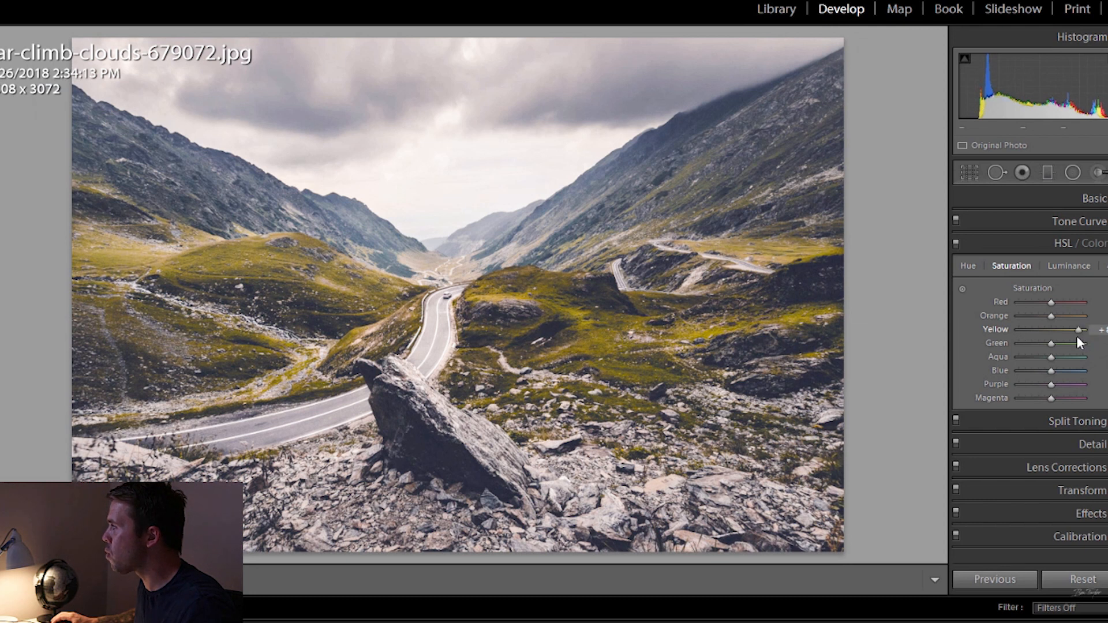
pyautogui.moveTo(564, 332)
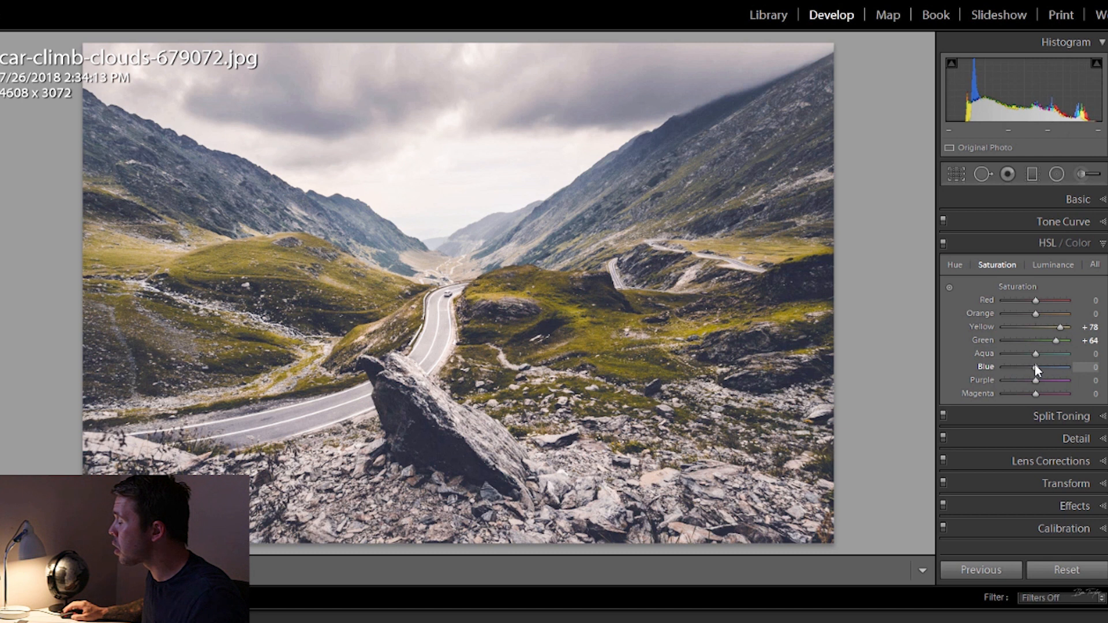
pyautogui.moveTo(1037, 367); pyautogui.dragTo(1046, 367)
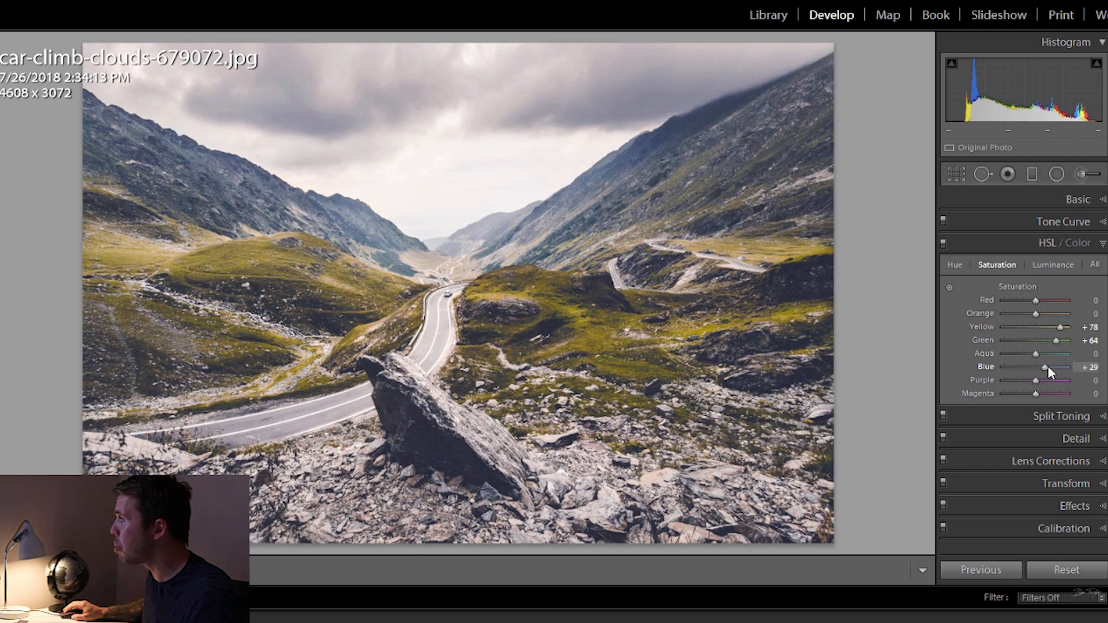
pyautogui.moveTo(1046, 367); pyautogui.dragTo(1059, 368)
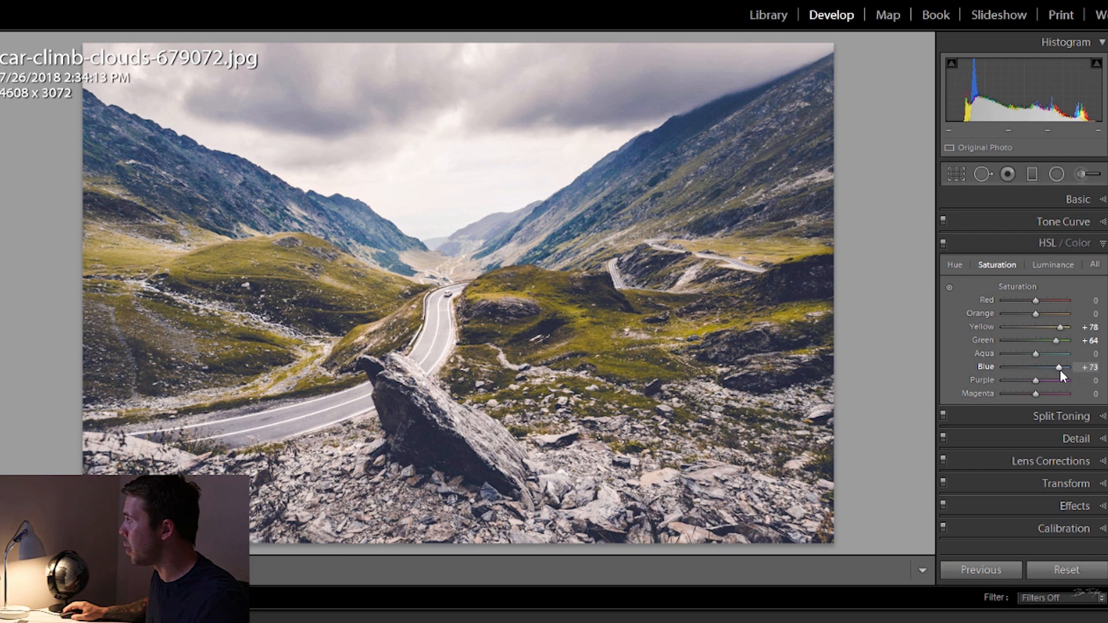
pyautogui.moveTo(1060, 366); pyautogui.dragTo(1057, 366)
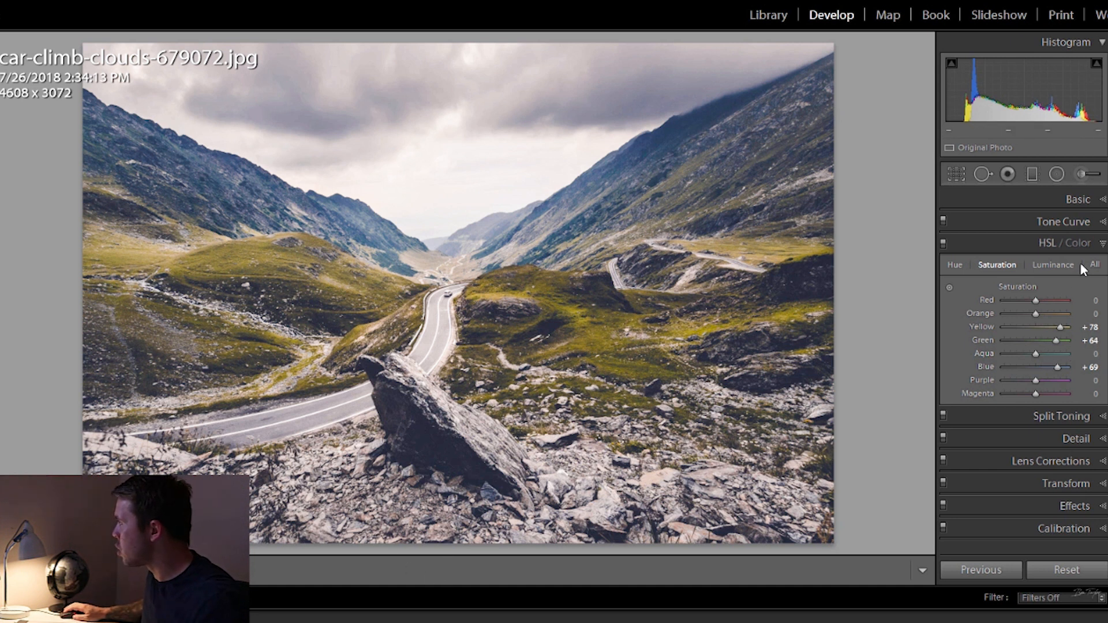
pyautogui.moveTo(1038, 313); pyautogui.dragTo(1045, 313)
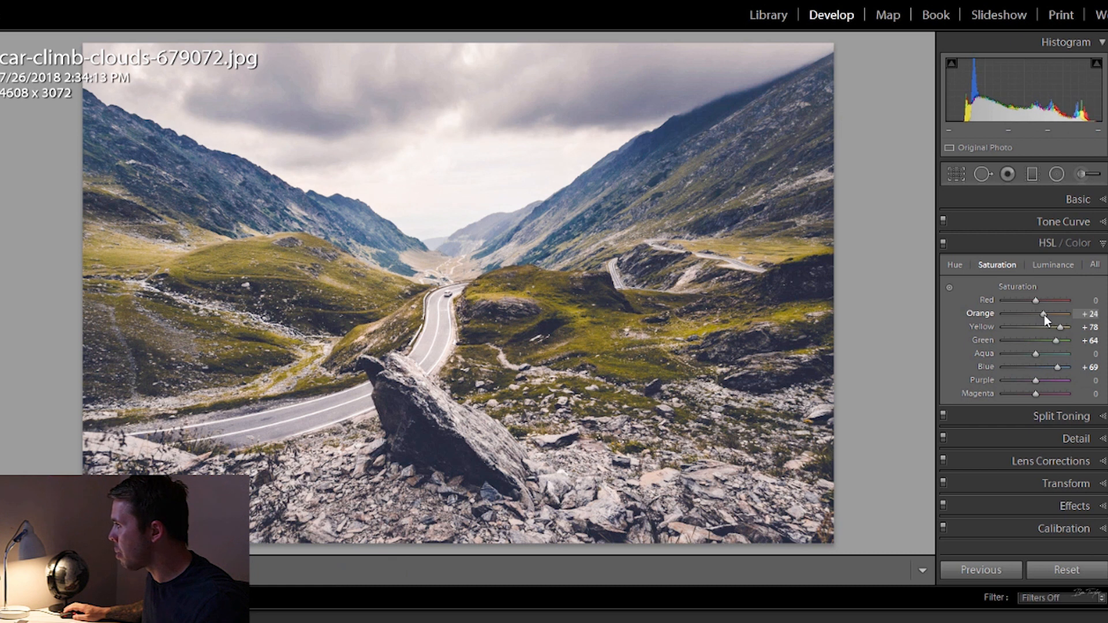
pyautogui.moveTo(1042, 314); pyautogui.dragTo(1049, 315)
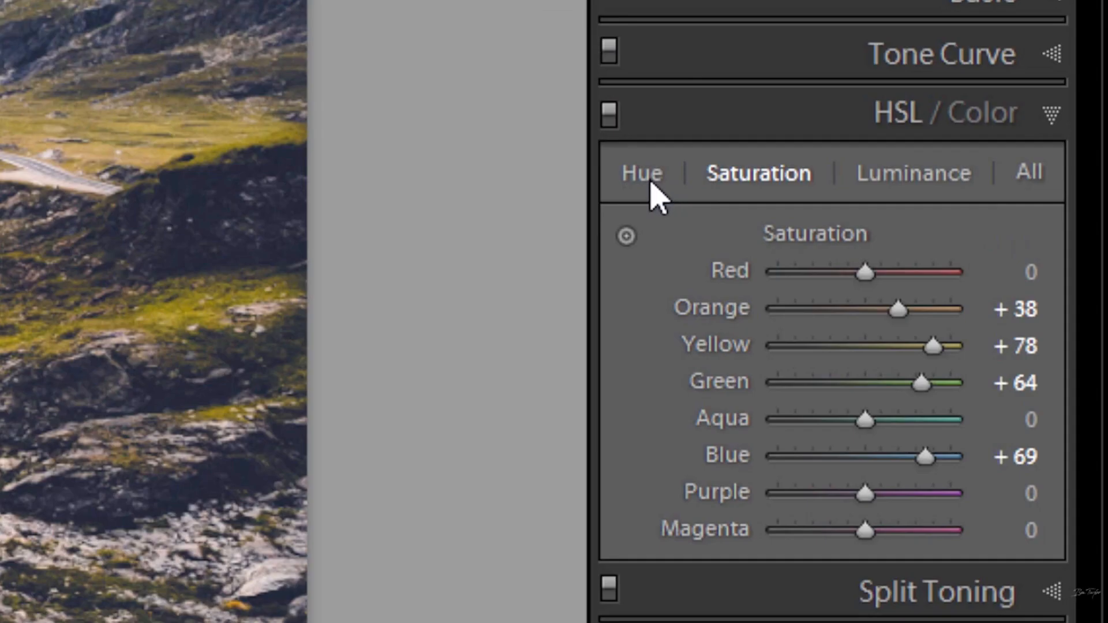
# - In the HSL Hue tab, shift Yellow toward green to around +30
pyautogui.click(640, 172)
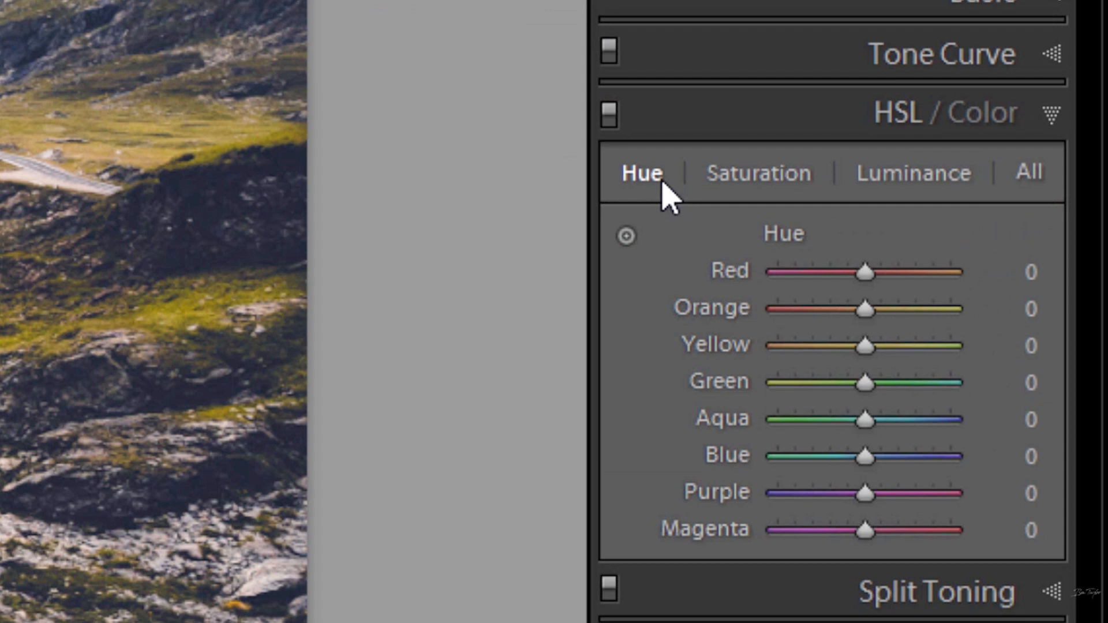
pyautogui.moveTo(841, 176)
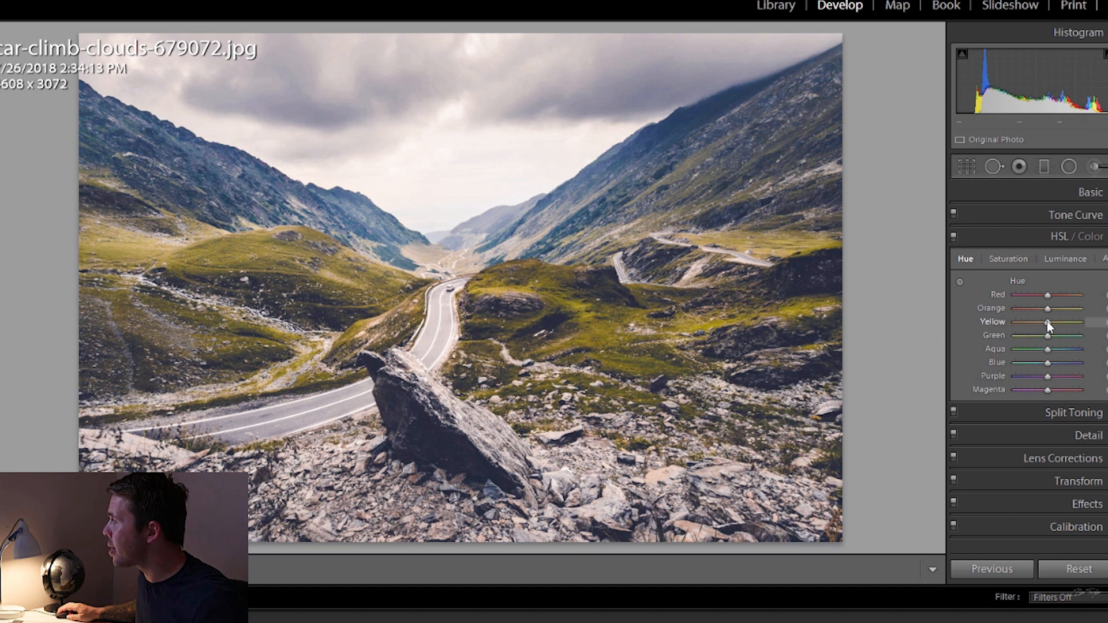
pyautogui.moveTo(1049, 322); pyautogui.dragTo(1053, 322)
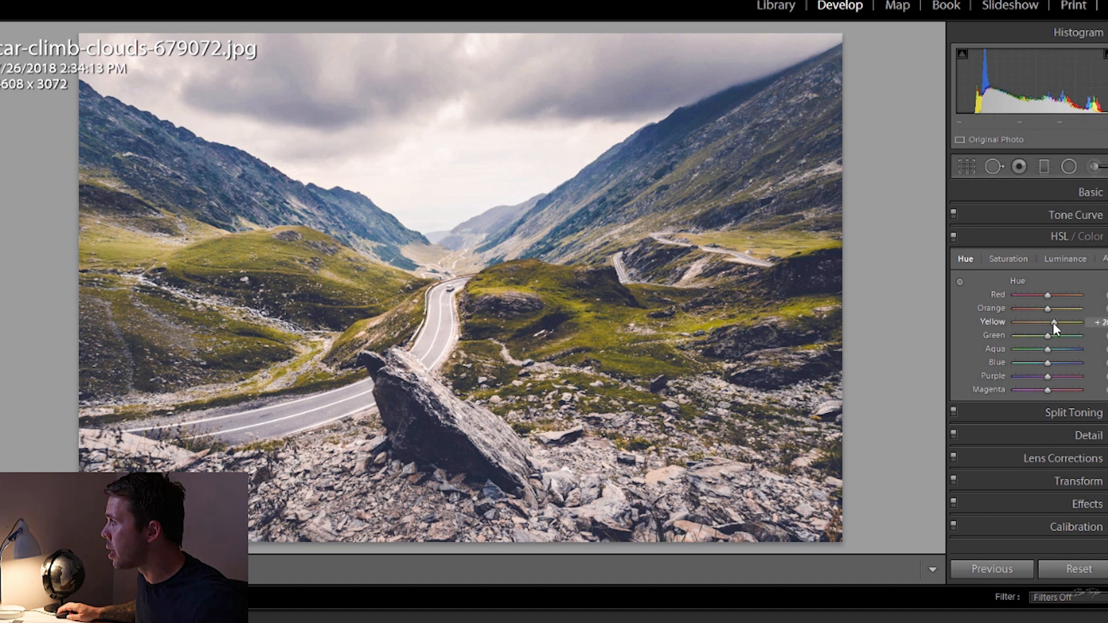
pyautogui.moveTo(1048, 322); pyautogui.dragTo(1053, 322)
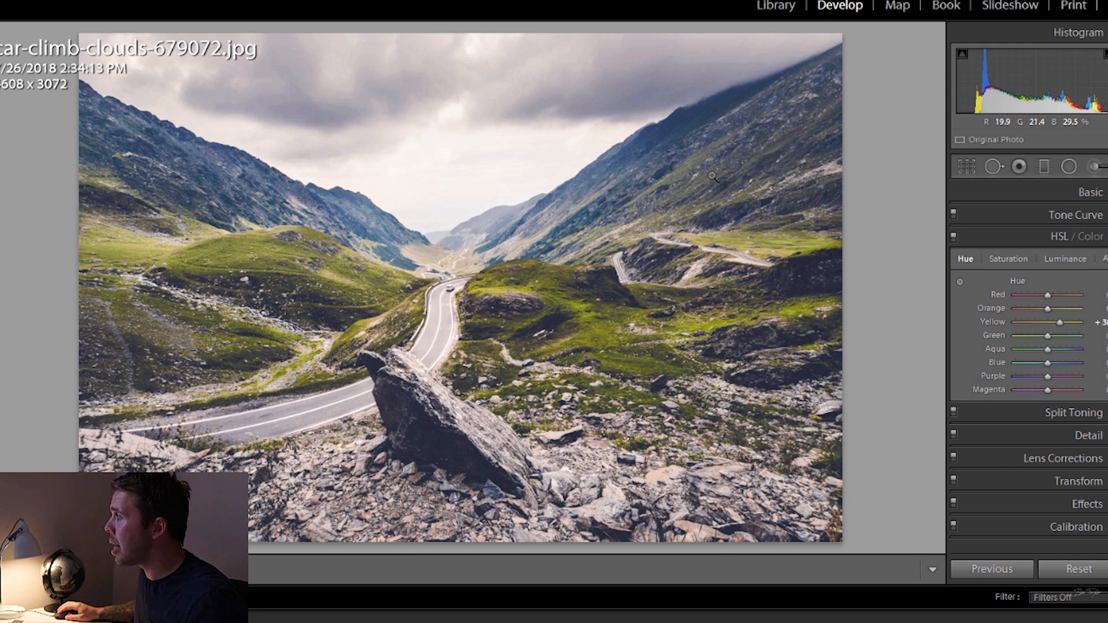
pyautogui.moveTo(453, 210)
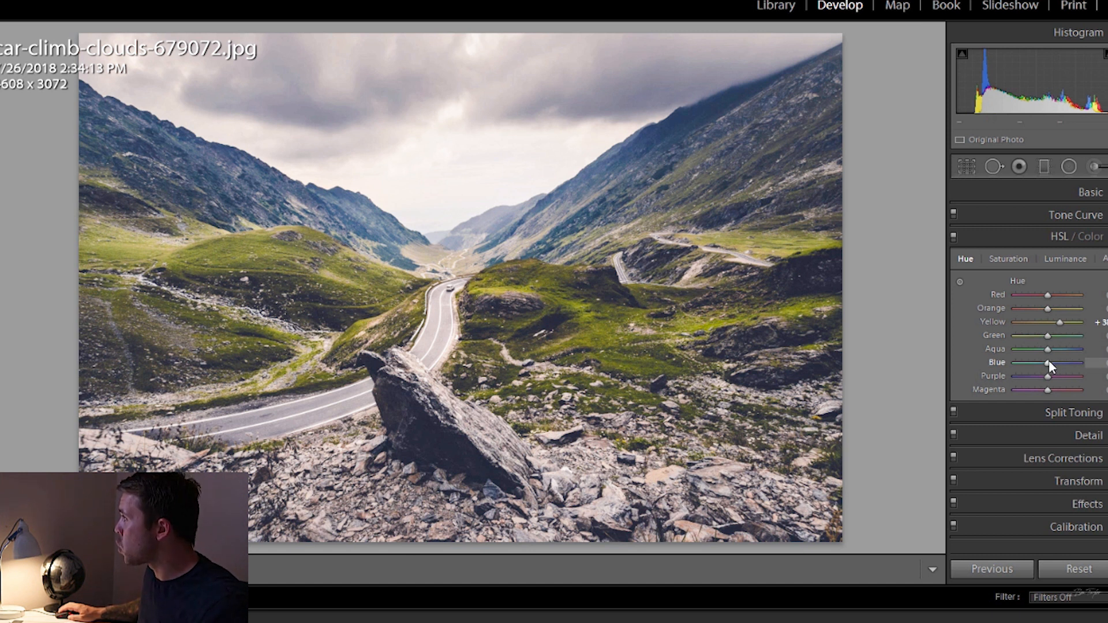
pyautogui.moveTo(1060, 363); pyautogui.dragTo(1042, 363)
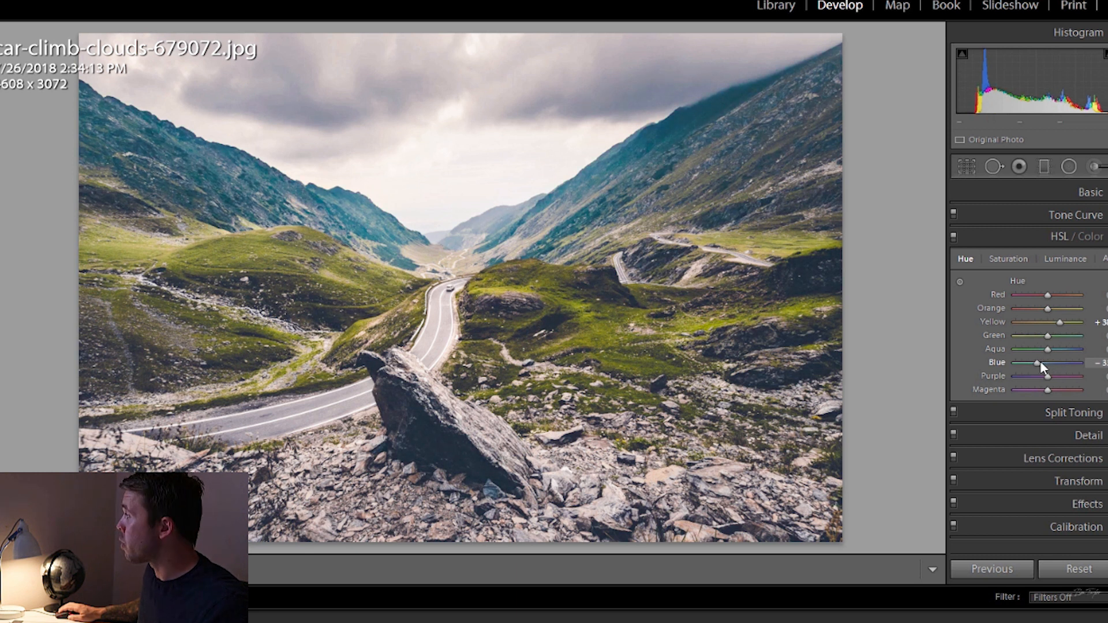
pyautogui.moveTo(1036, 363); pyautogui.dragTo(1062, 363)
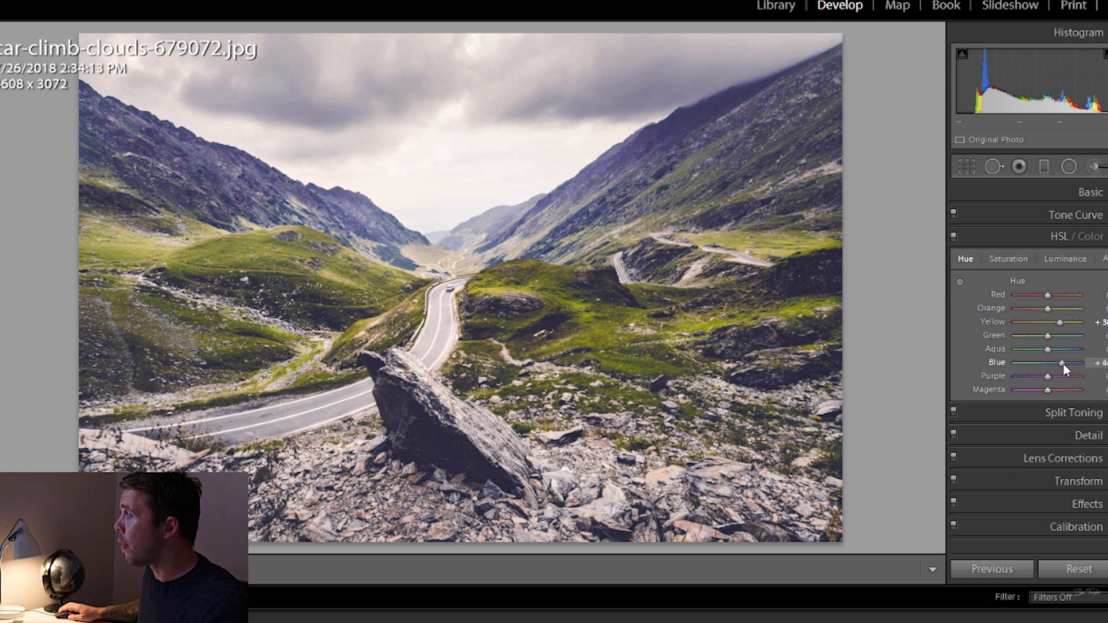
pyautogui.moveTo(1060, 362); pyautogui.dragTo(1050, 363)
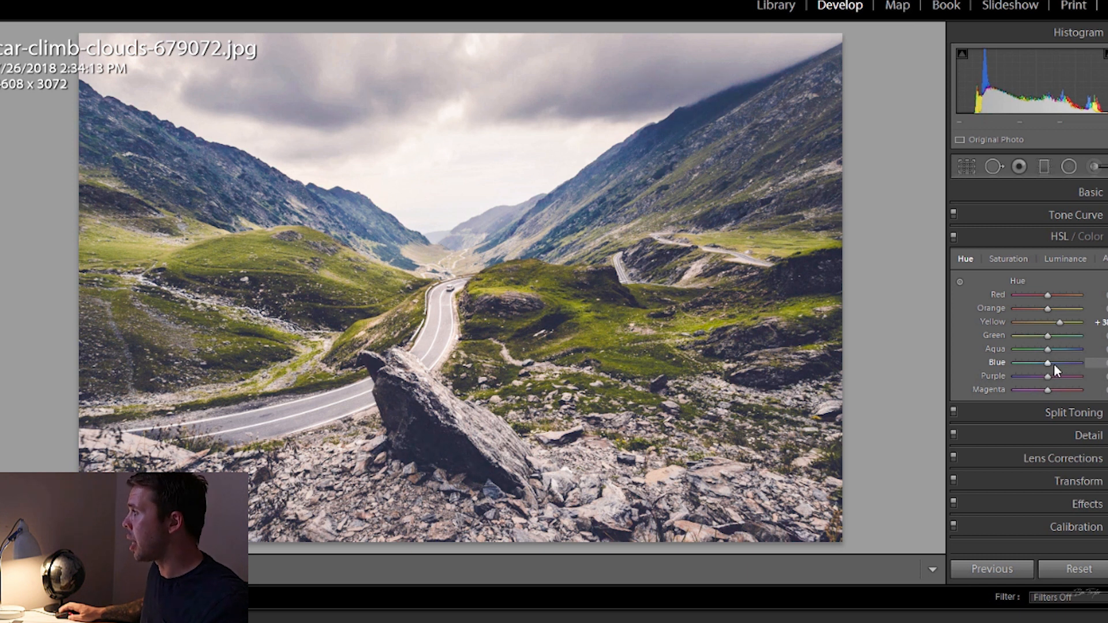
pyautogui.moveTo(1067, 361); pyautogui.dragTo(1048, 362)
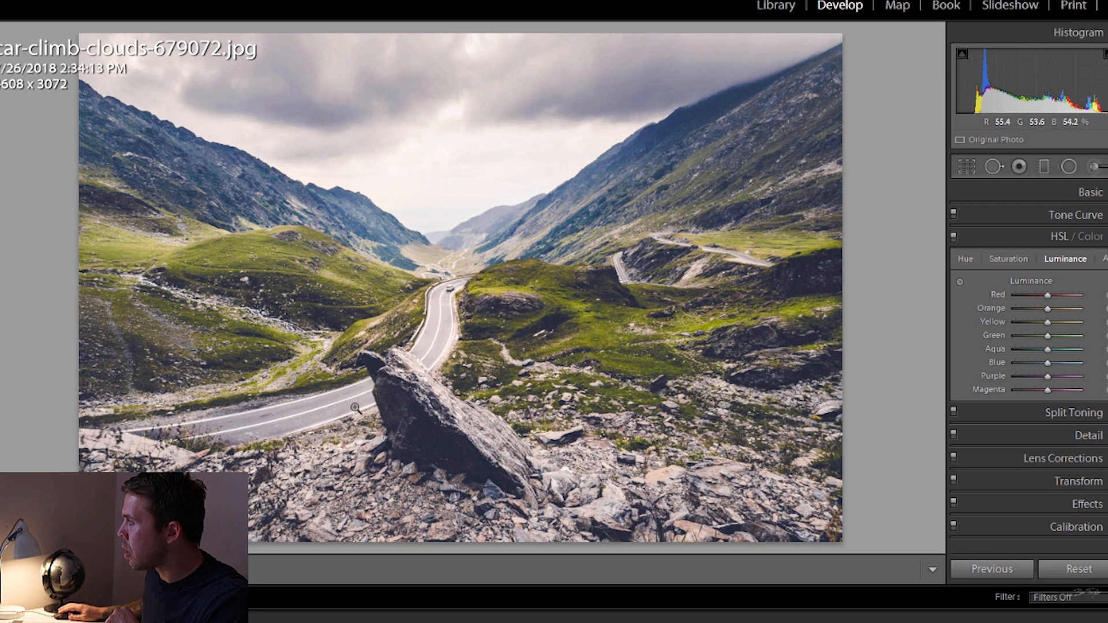
pyautogui.moveTo(458, 272)
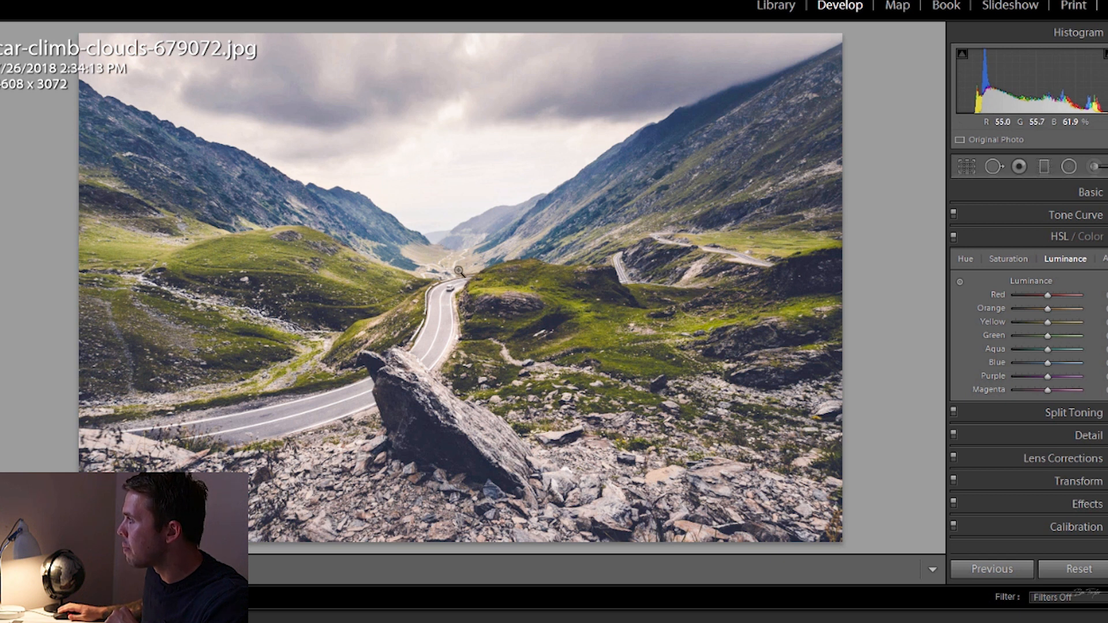
pyautogui.moveTo(484, 234)
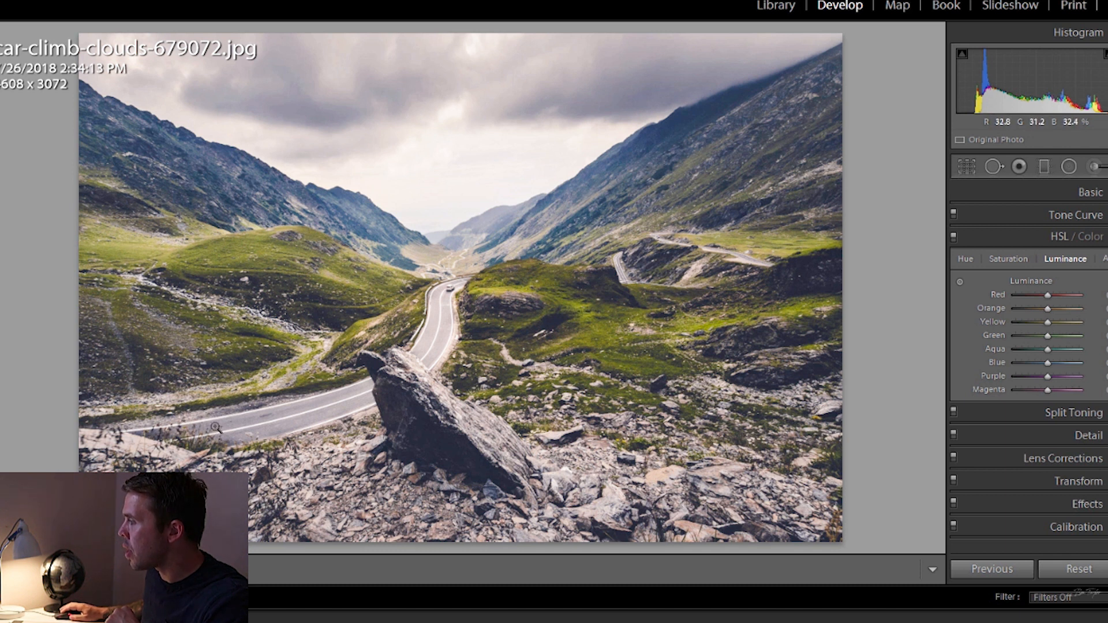
pyautogui.moveTo(443, 318)
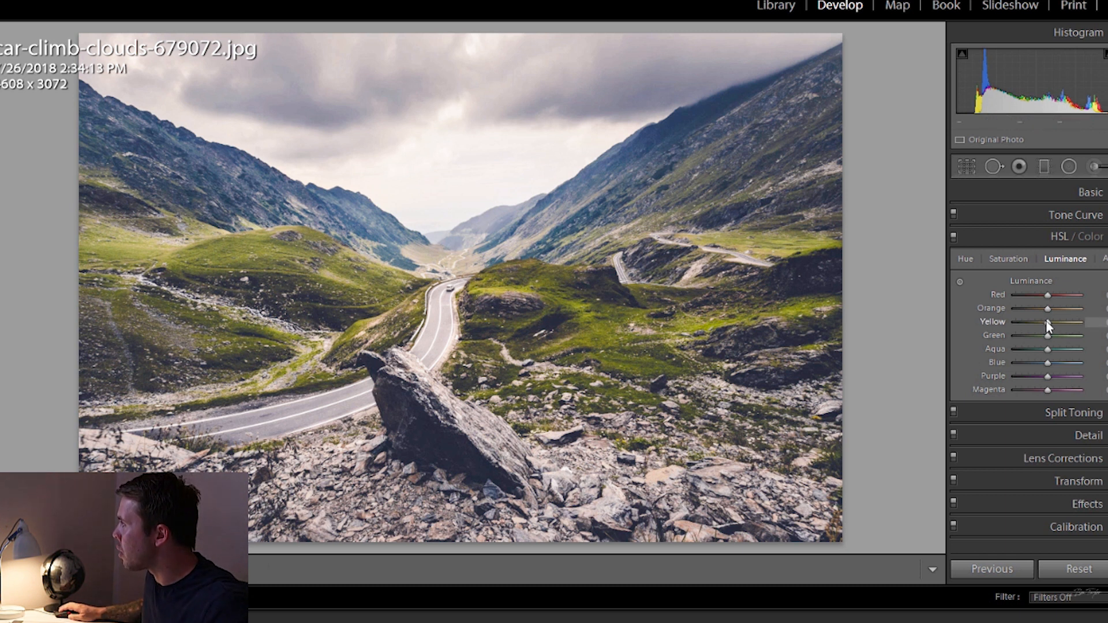
# - Lower HSL Luminance to Yellow -31, Green -18 and Blue -100
pyautogui.moveTo(1048, 323); pyautogui.dragTo(1032, 324)
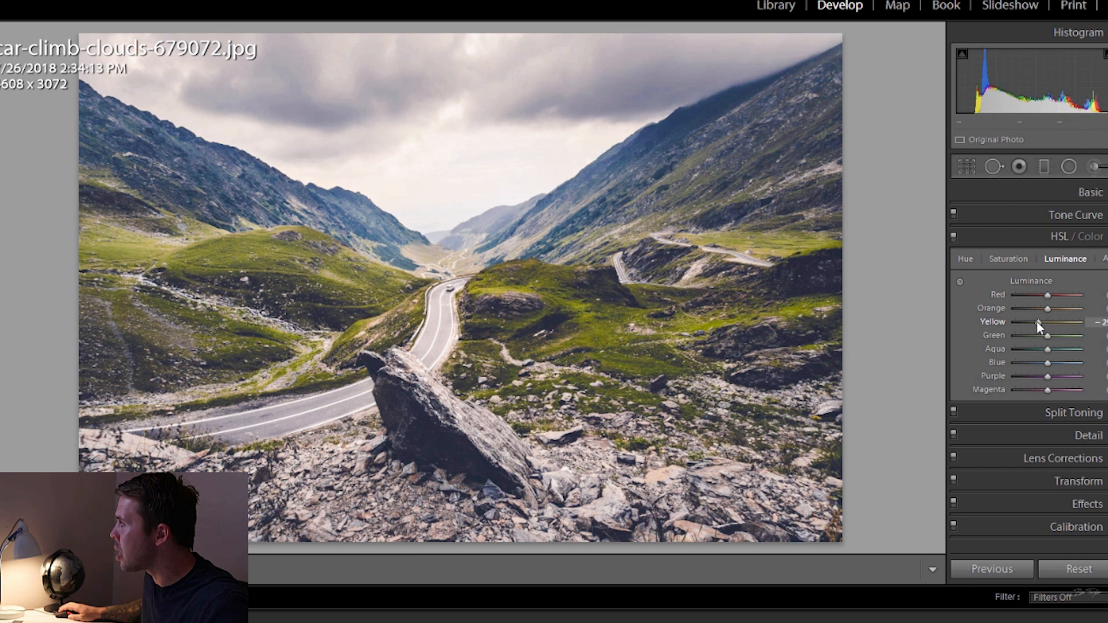
pyautogui.moveTo(1048, 322); pyautogui.dragTo(1039, 322)
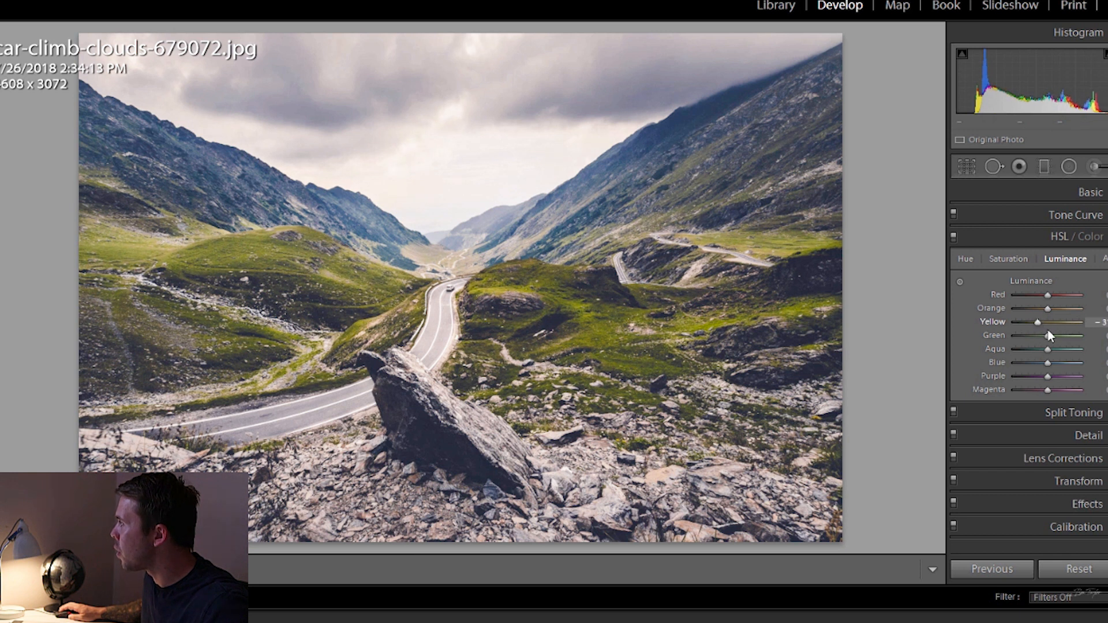
pyautogui.moveTo(1050, 336); pyautogui.dragTo(1039, 336)
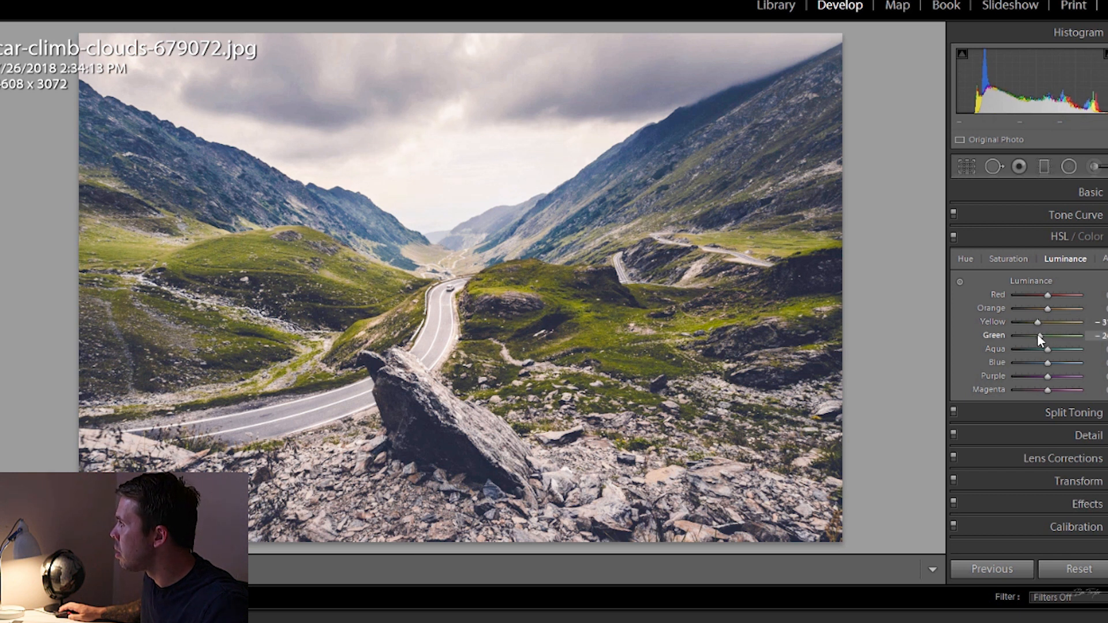
pyautogui.moveTo(1039, 336); pyautogui.dragTo(1043, 336)
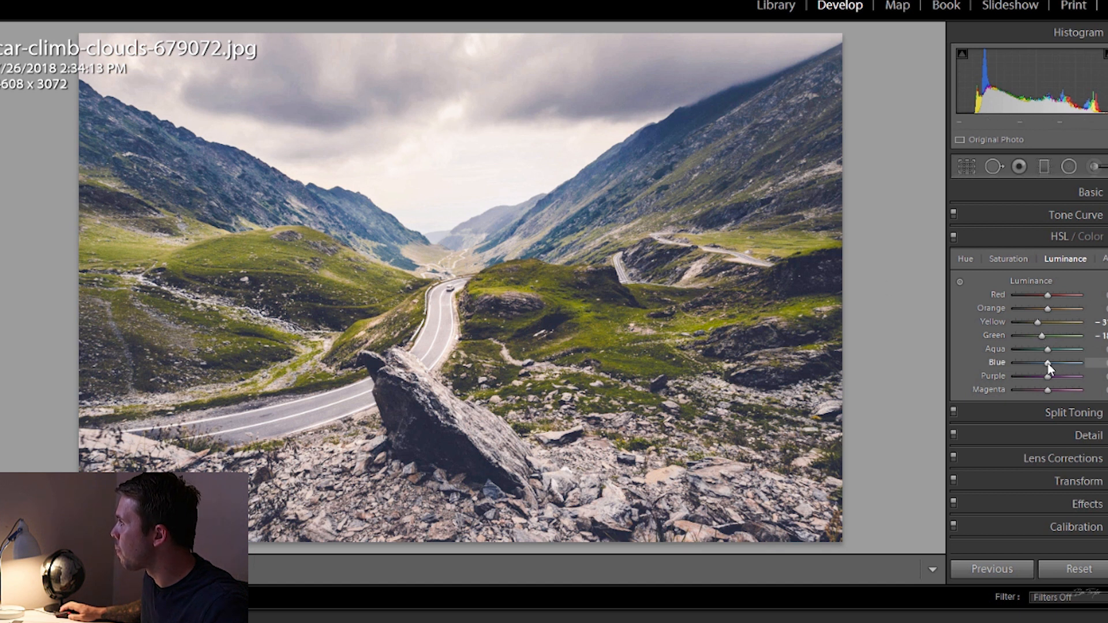
pyautogui.moveTo(1049, 363); pyautogui.dragTo(1028, 363)
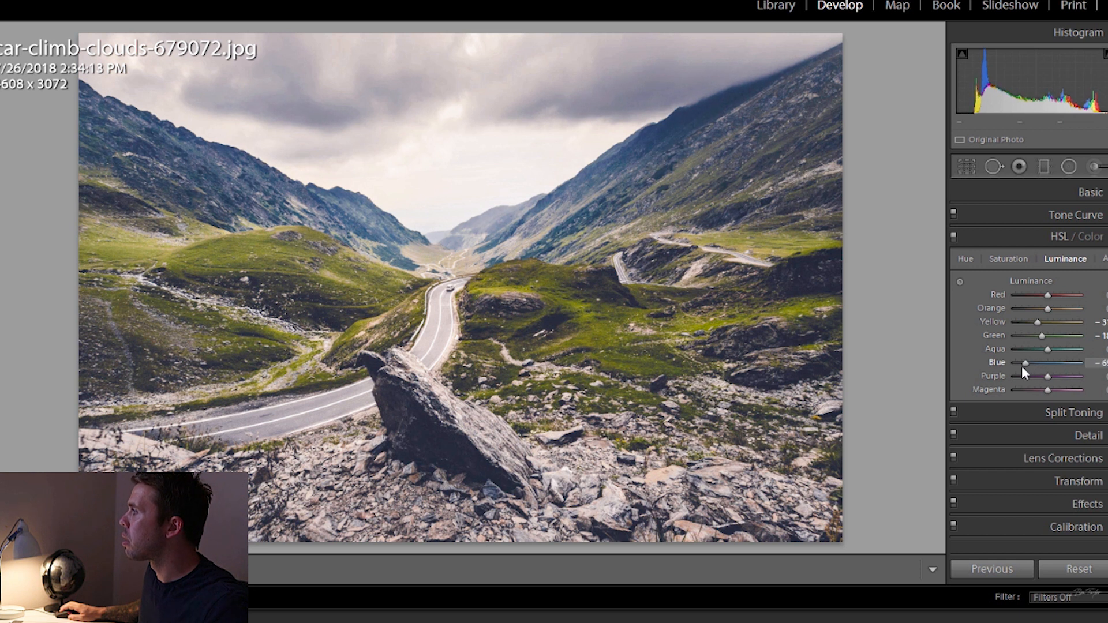
pyautogui.moveTo(1040, 363); pyautogui.dragTo(1016, 362)
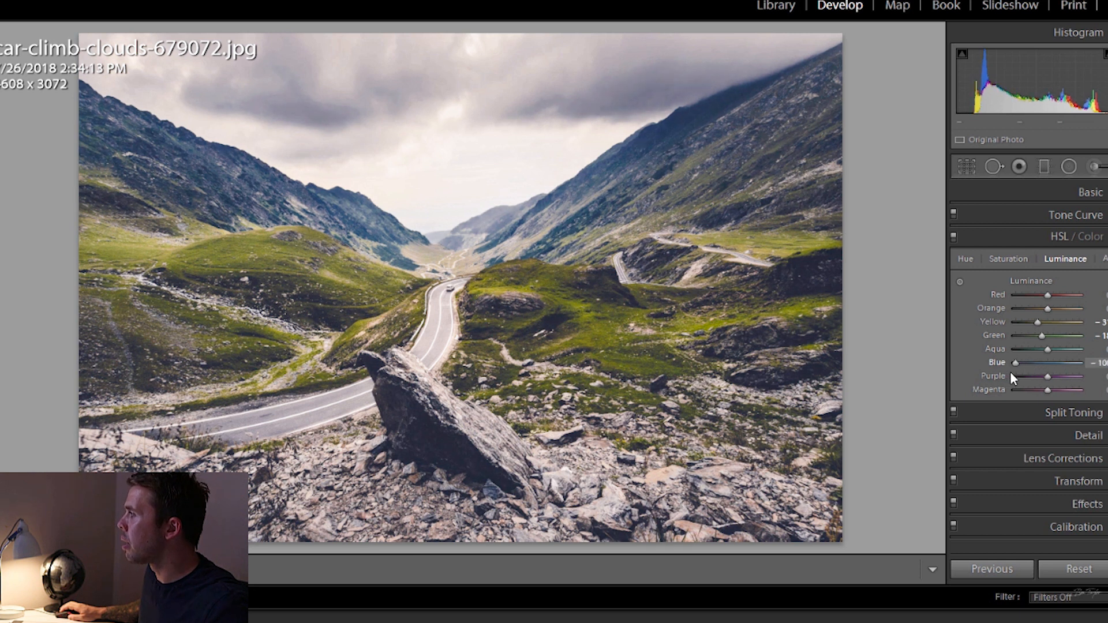
pyautogui.moveTo(1032, 378)
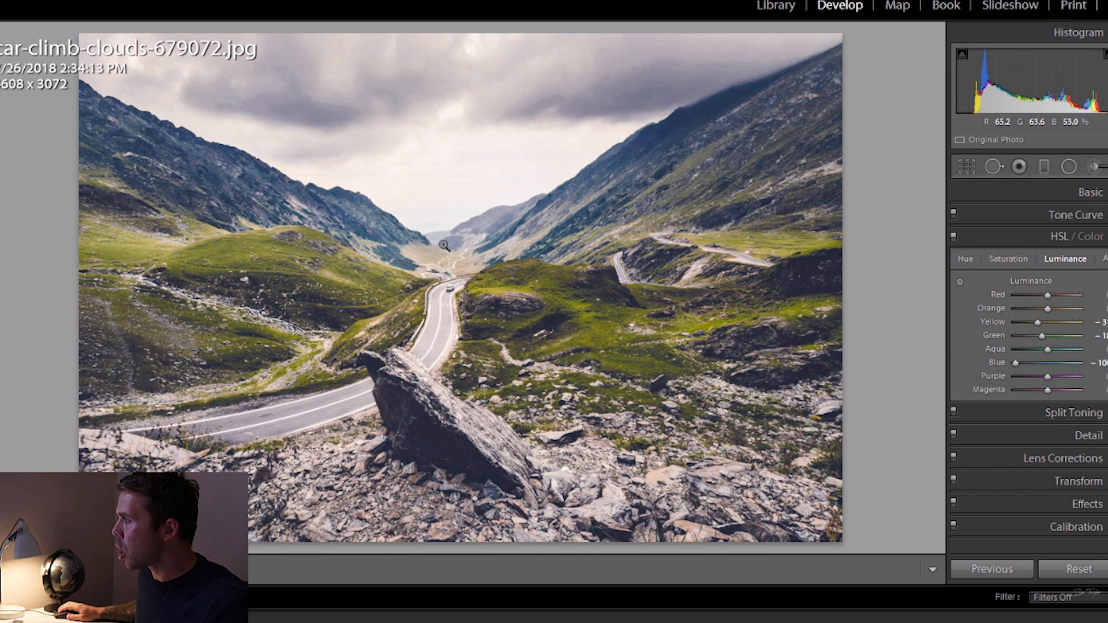
pyautogui.moveTo(459, 264)
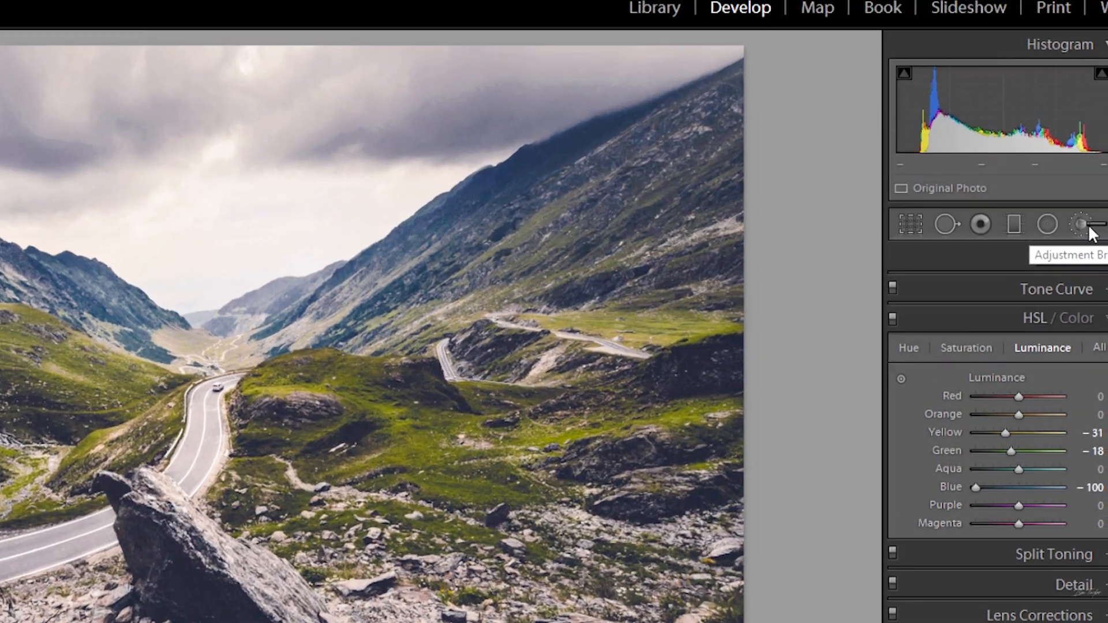
# - With the Adjustment Brush set to Sharpness and mask overlay shown, paint over the valley centre
pyautogui.click(1080, 224)
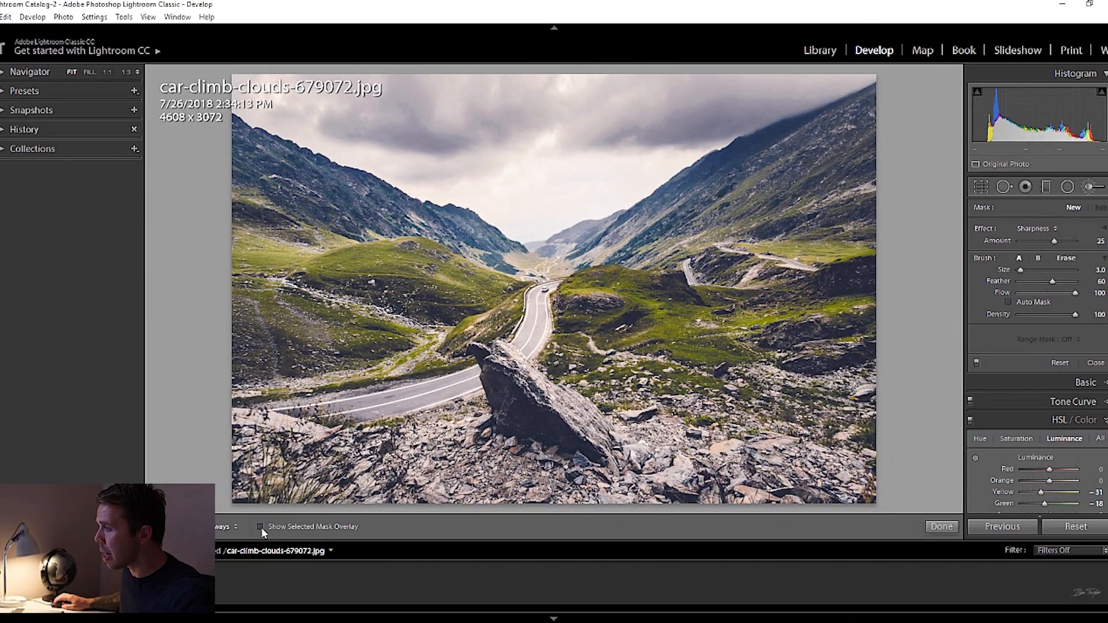
pyautogui.click(260, 526)
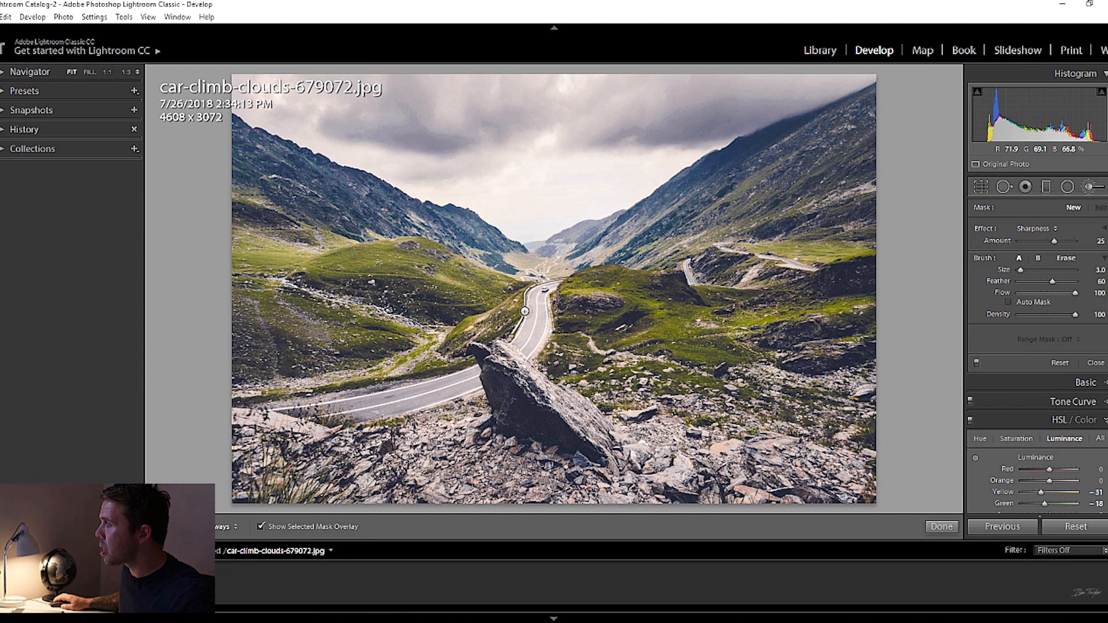
pyautogui.moveTo(525, 311); pyautogui.dragTo(522, 267)
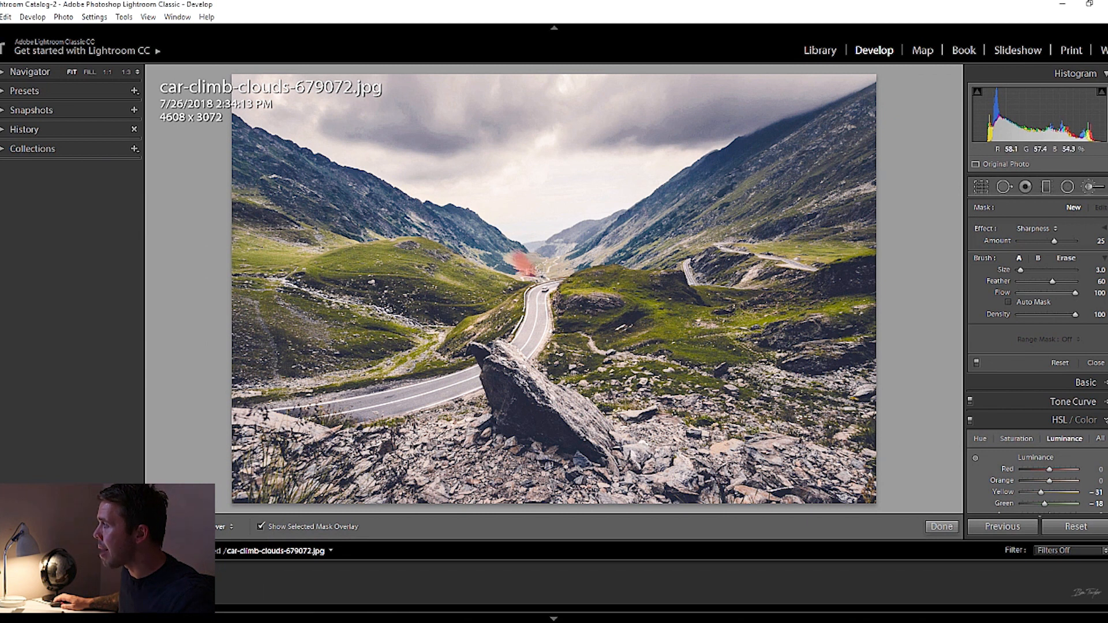
pyautogui.moveTo(527, 269); pyautogui.dragTo(559, 272)
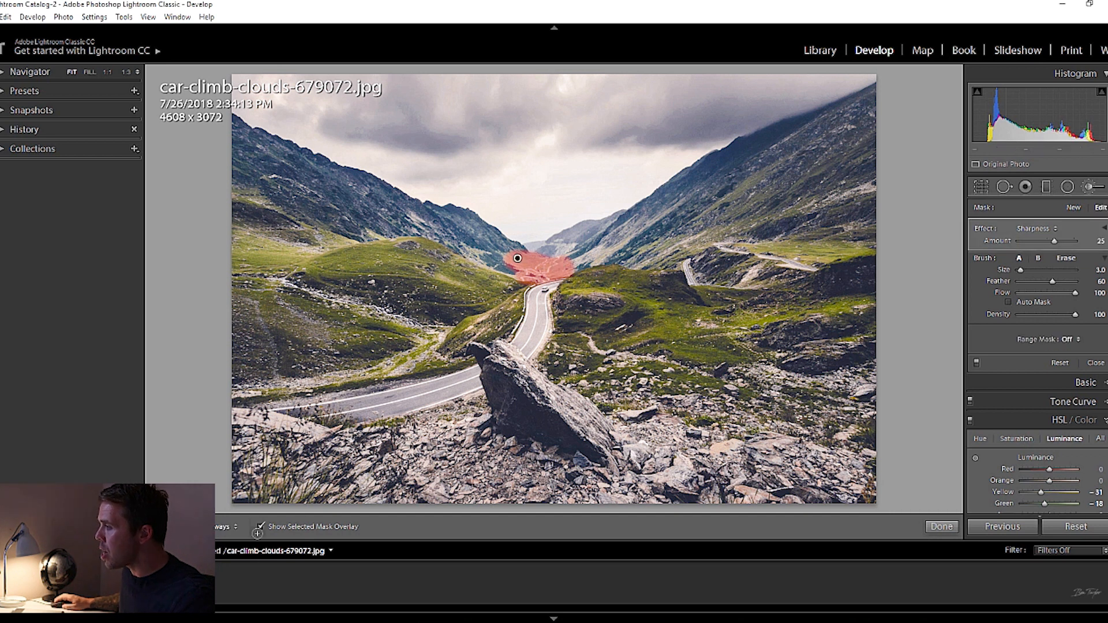
pyautogui.moveTo(260, 527)
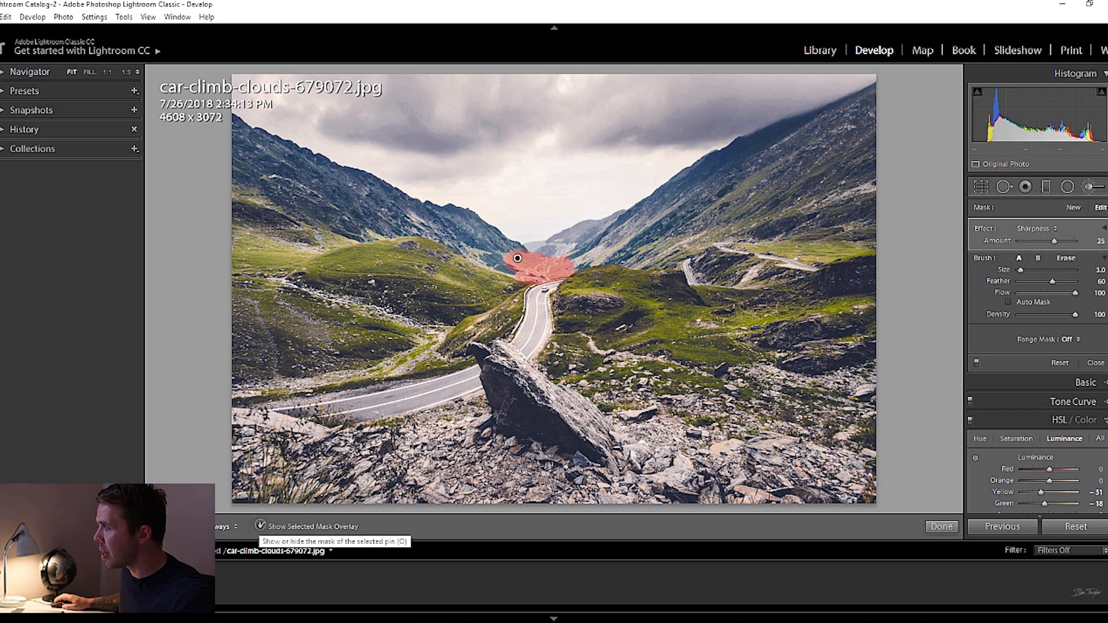
# - Hide the mask overlay and raise the brush Amount to 74
pyautogui.click(259, 527)
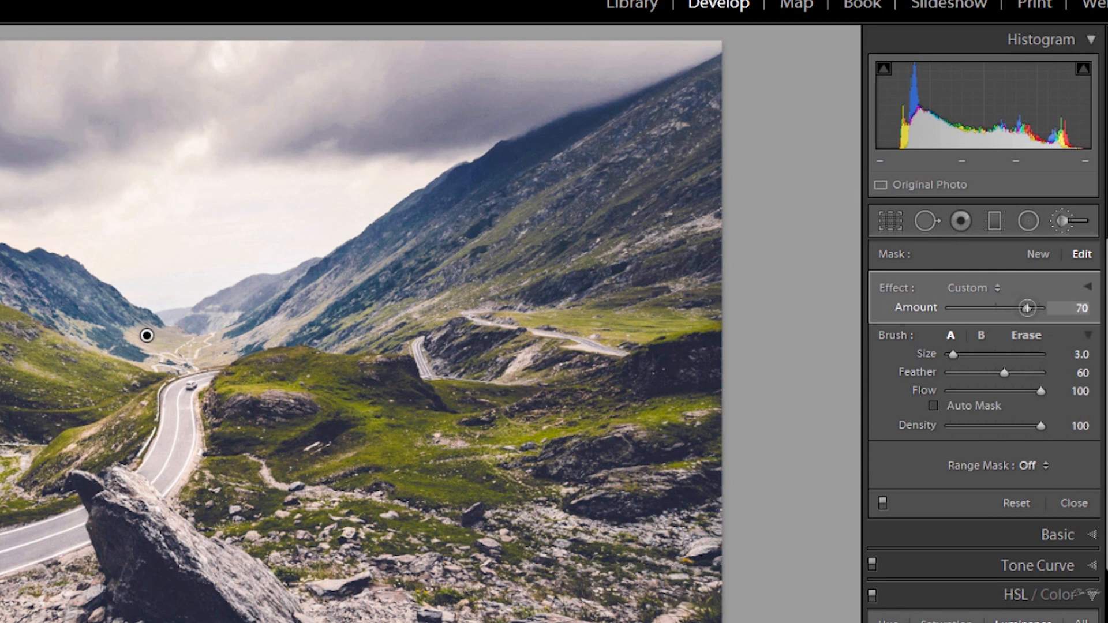
pyautogui.moveTo(1026, 307); pyautogui.dragTo(1032, 307)
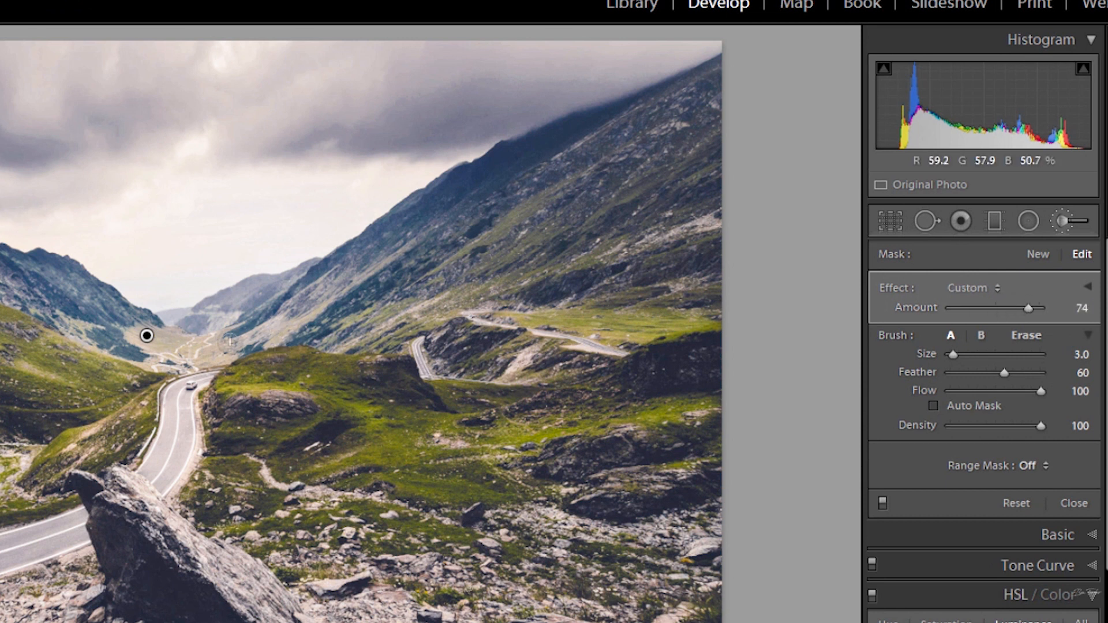